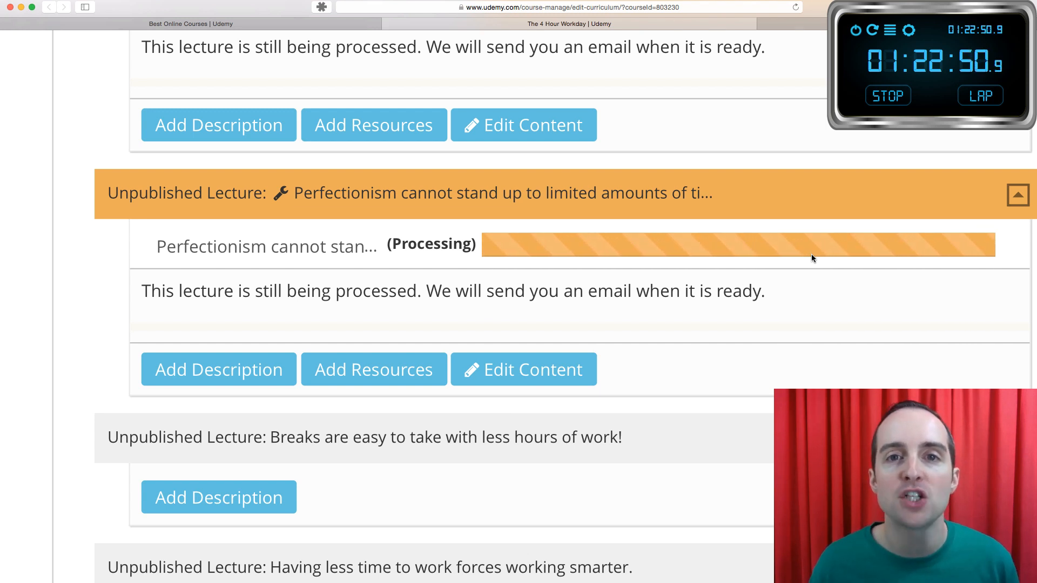
{"action": "scroll", "scroll_direction": "down", "scroll_amount": 3}
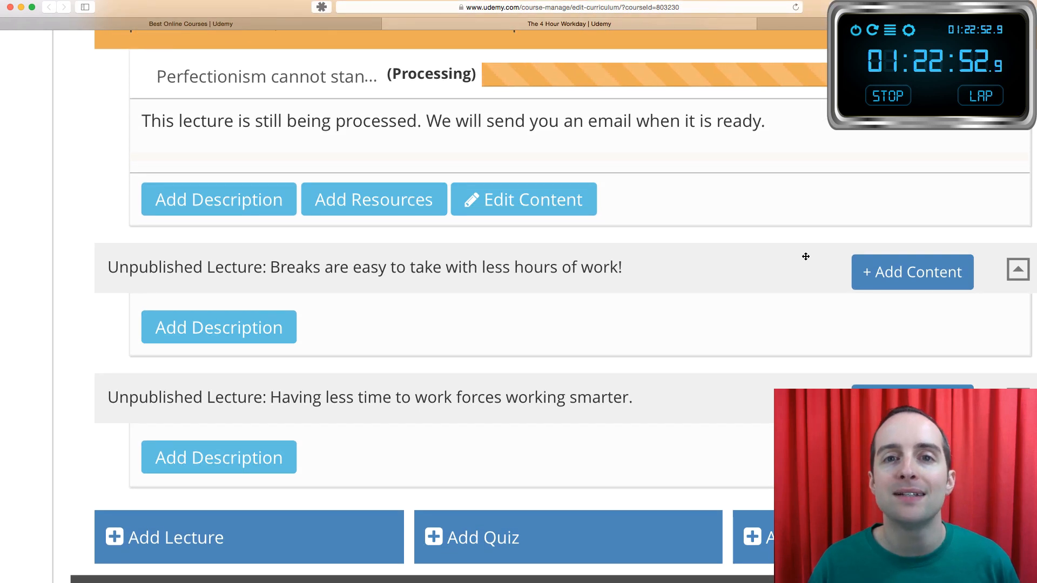